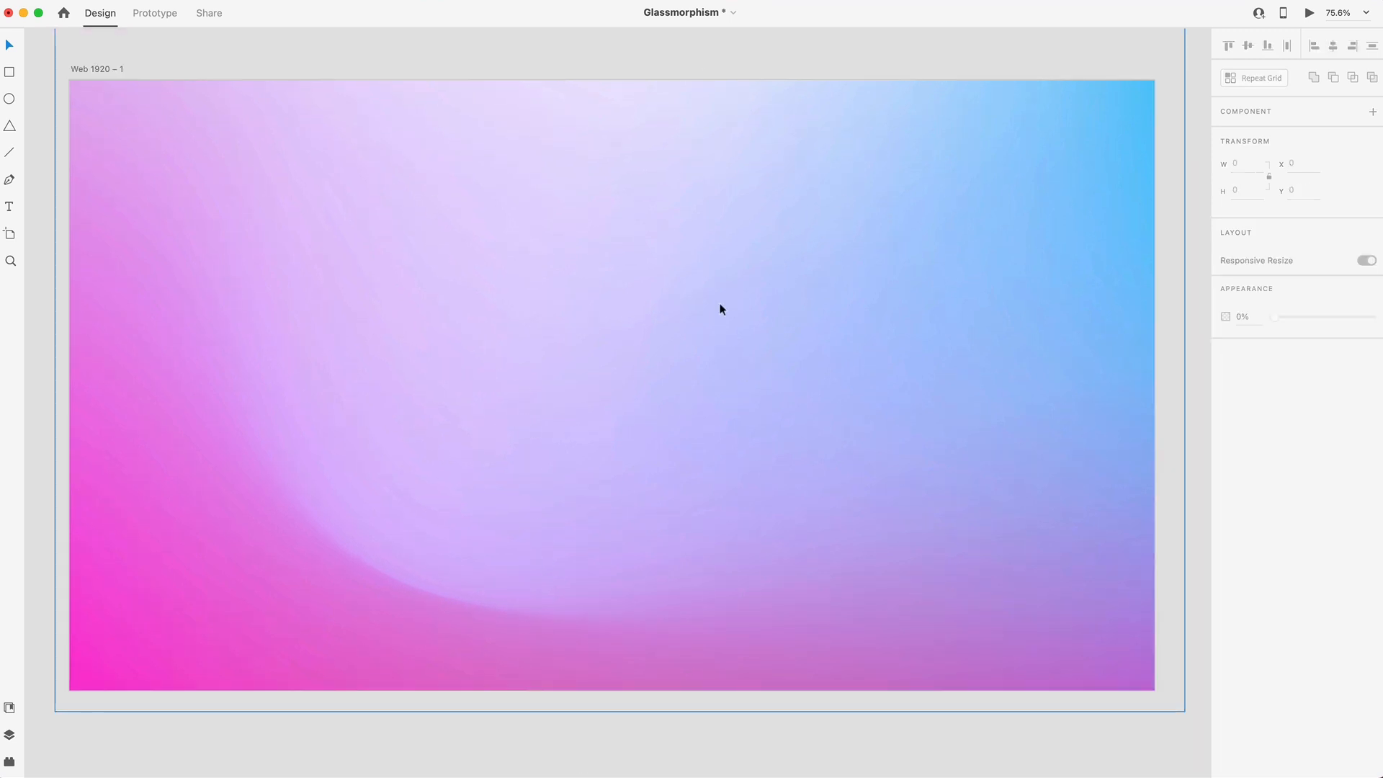
mouse_move(301, 309)
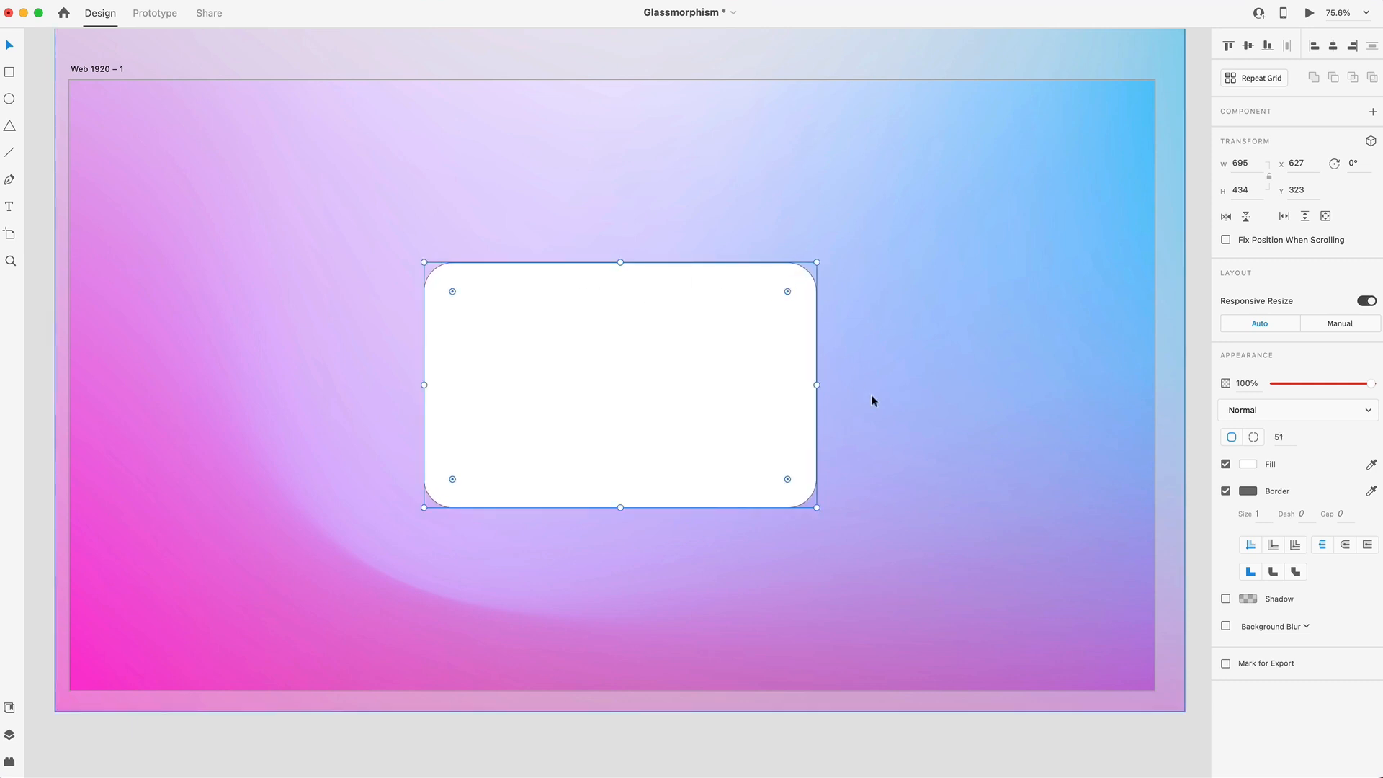
Set the card's border colour to white and bring up its fill colour picker
left_click(1248, 491)
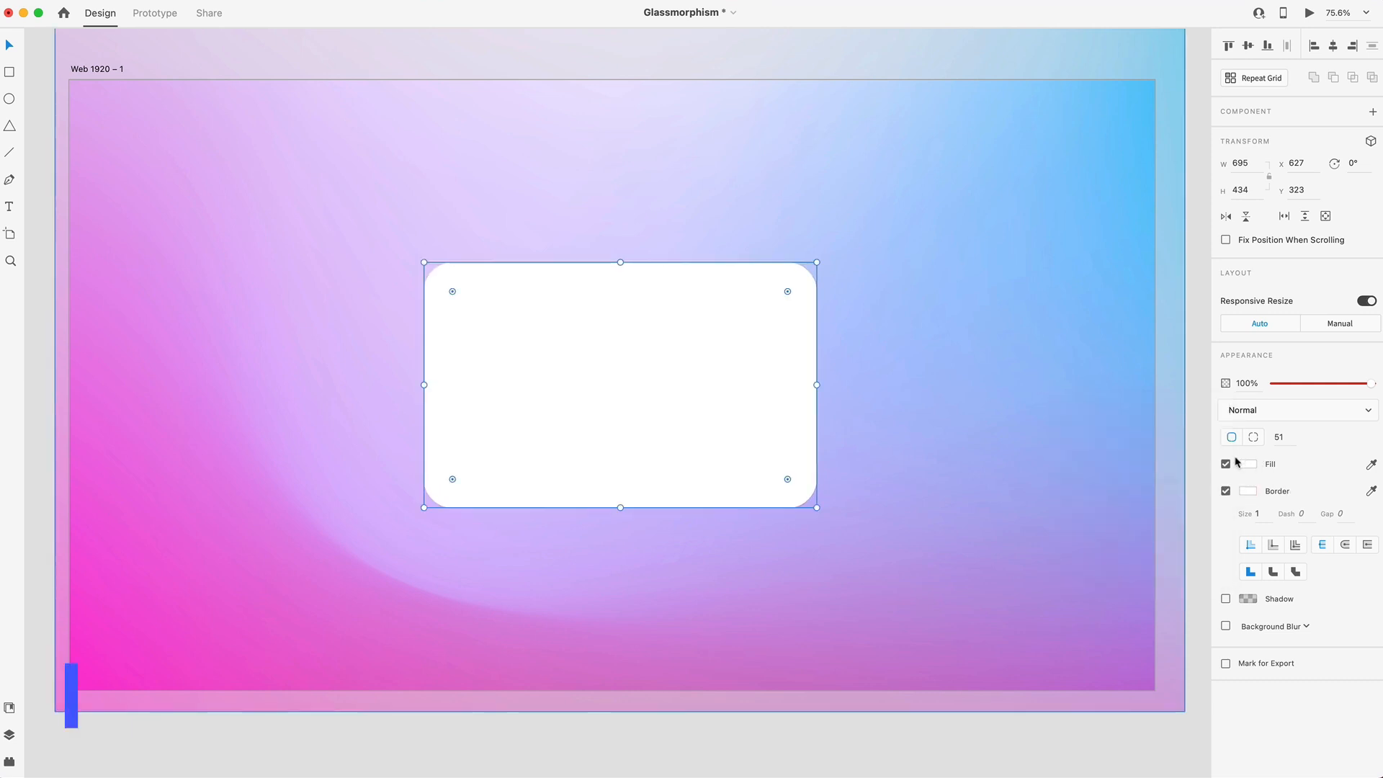
left_click(1248, 464)
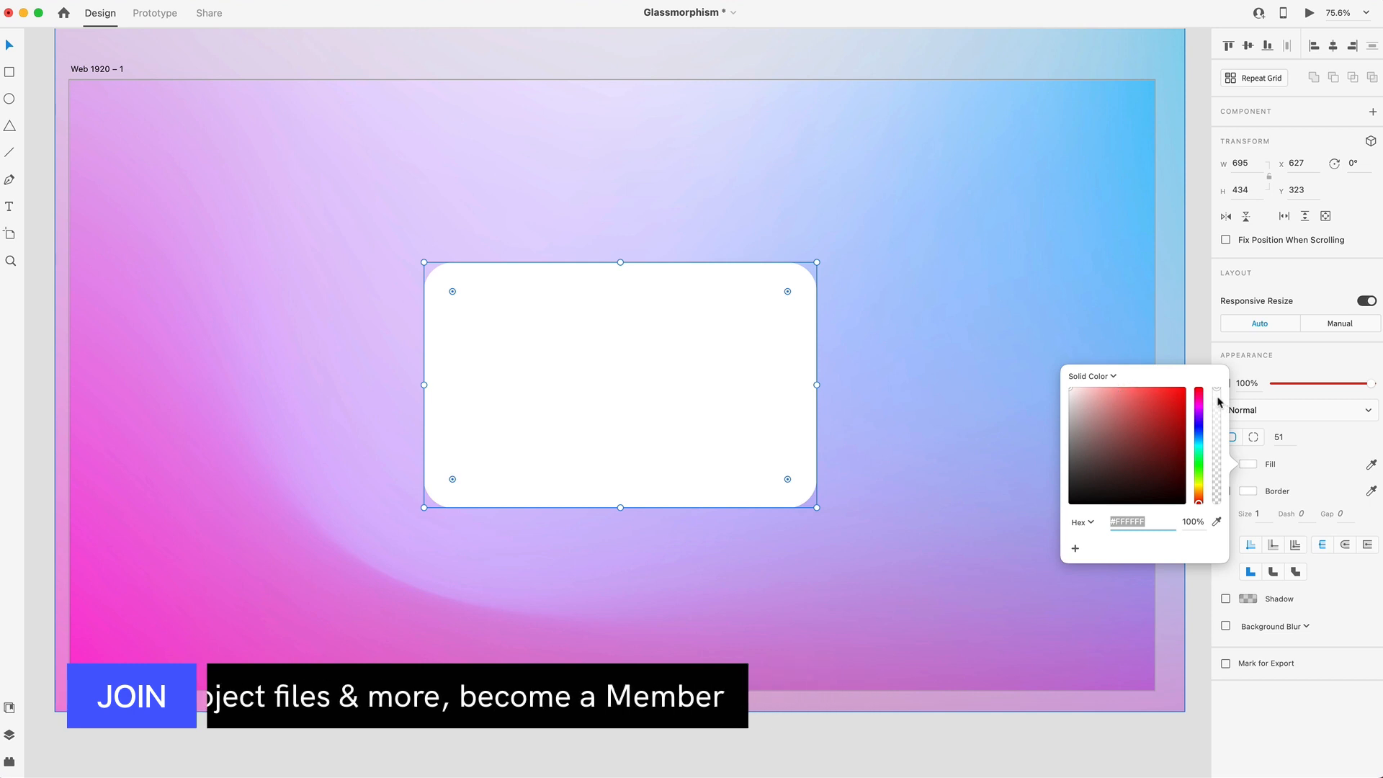
Lower the white fill's opacity and switch the fill to a linear gradient
left_click_drag(1217, 403, 1217, 464)
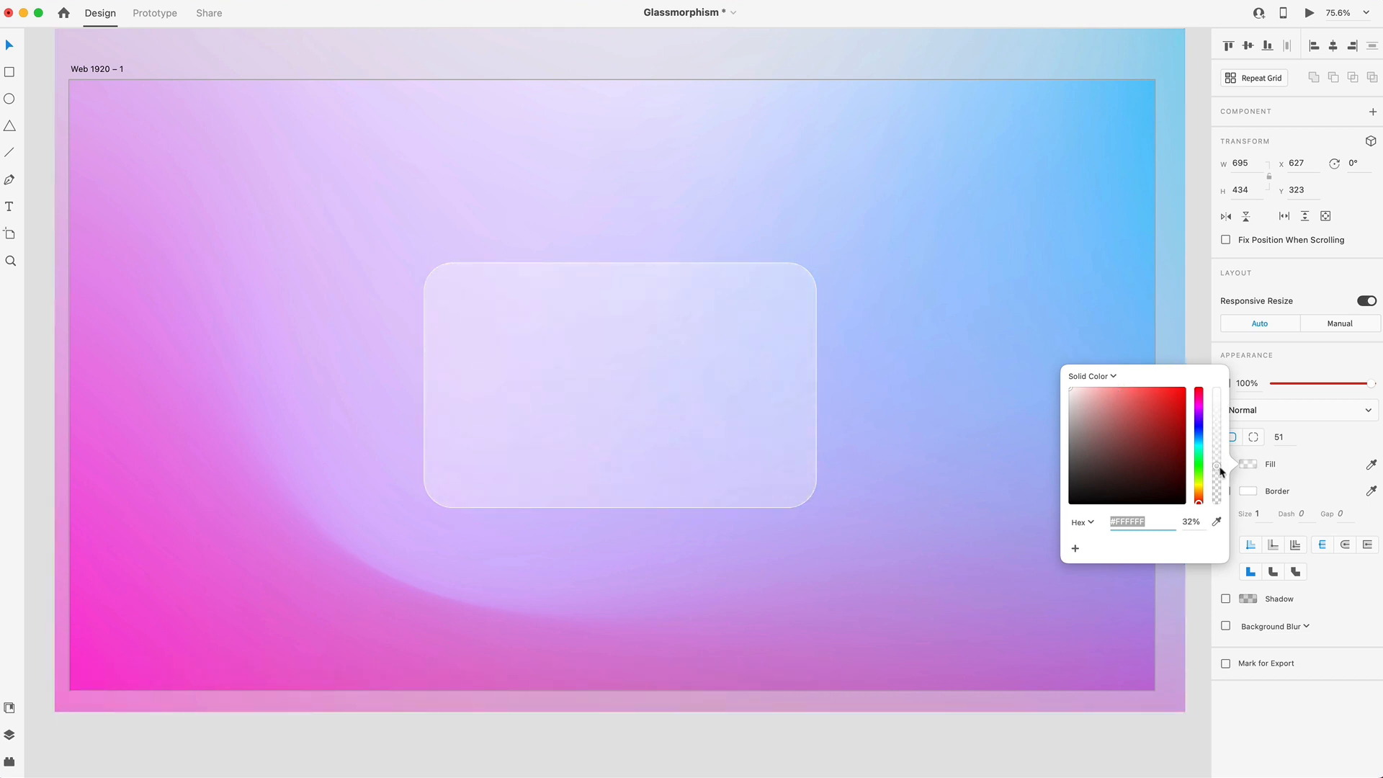
left_click(1089, 376)
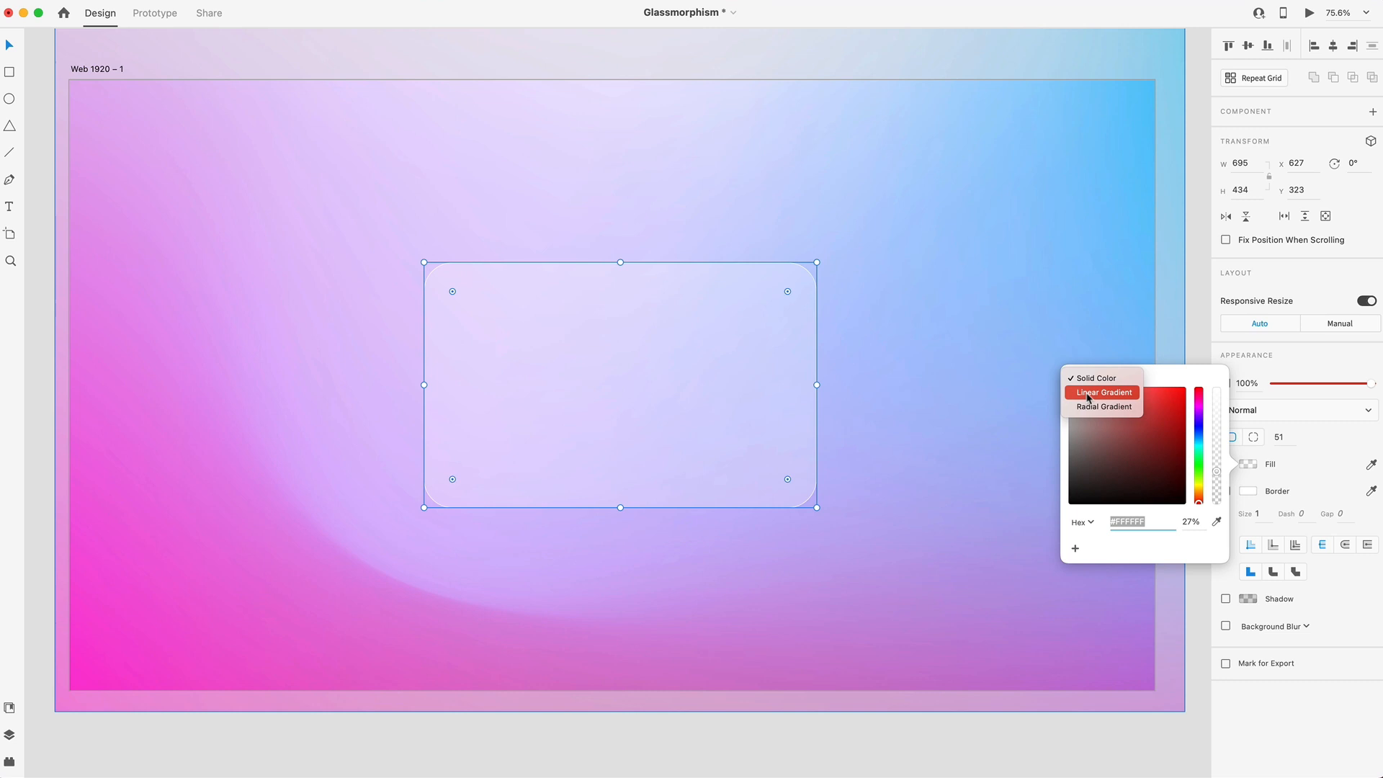
left_click(1102, 392)
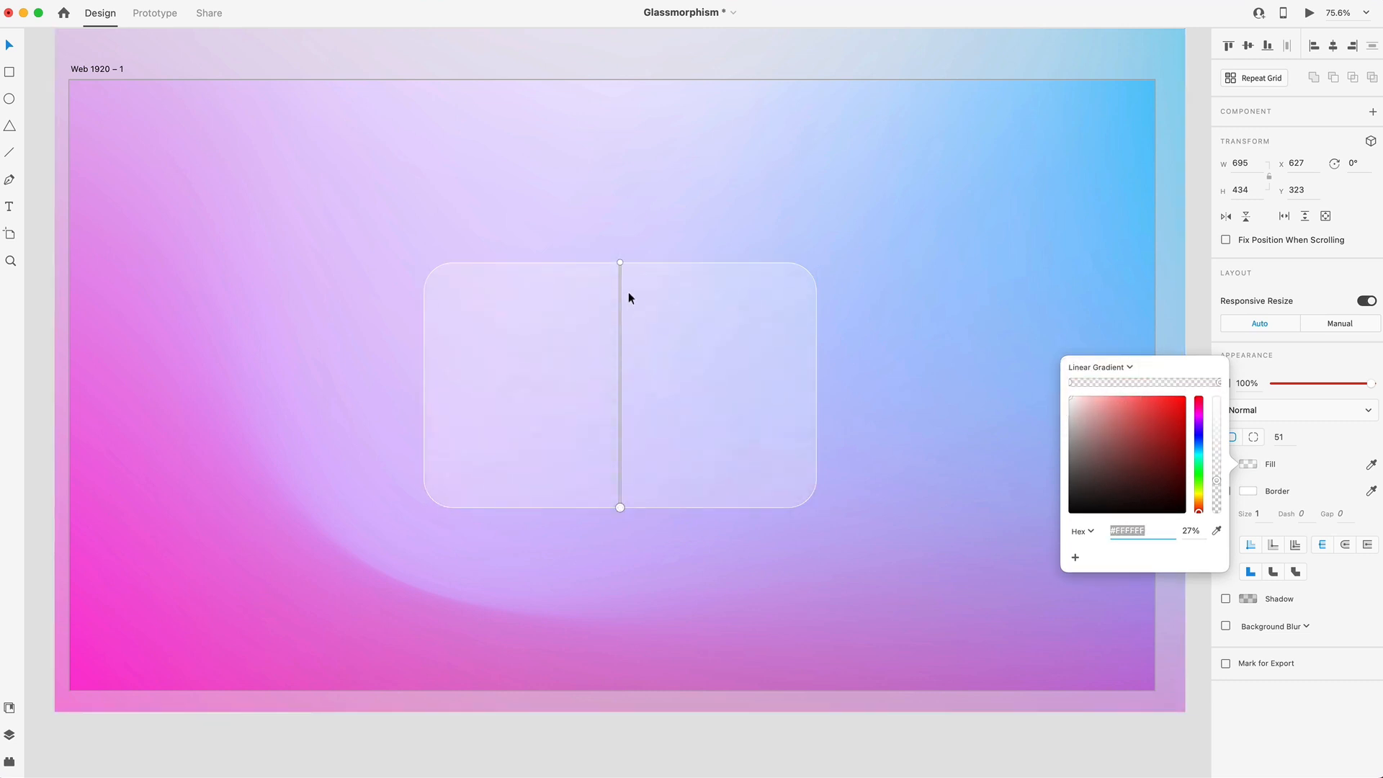
Run the gradient from top-left to bottom-right and make its end stop more transparent
left_click_drag(620, 262, 424, 274)
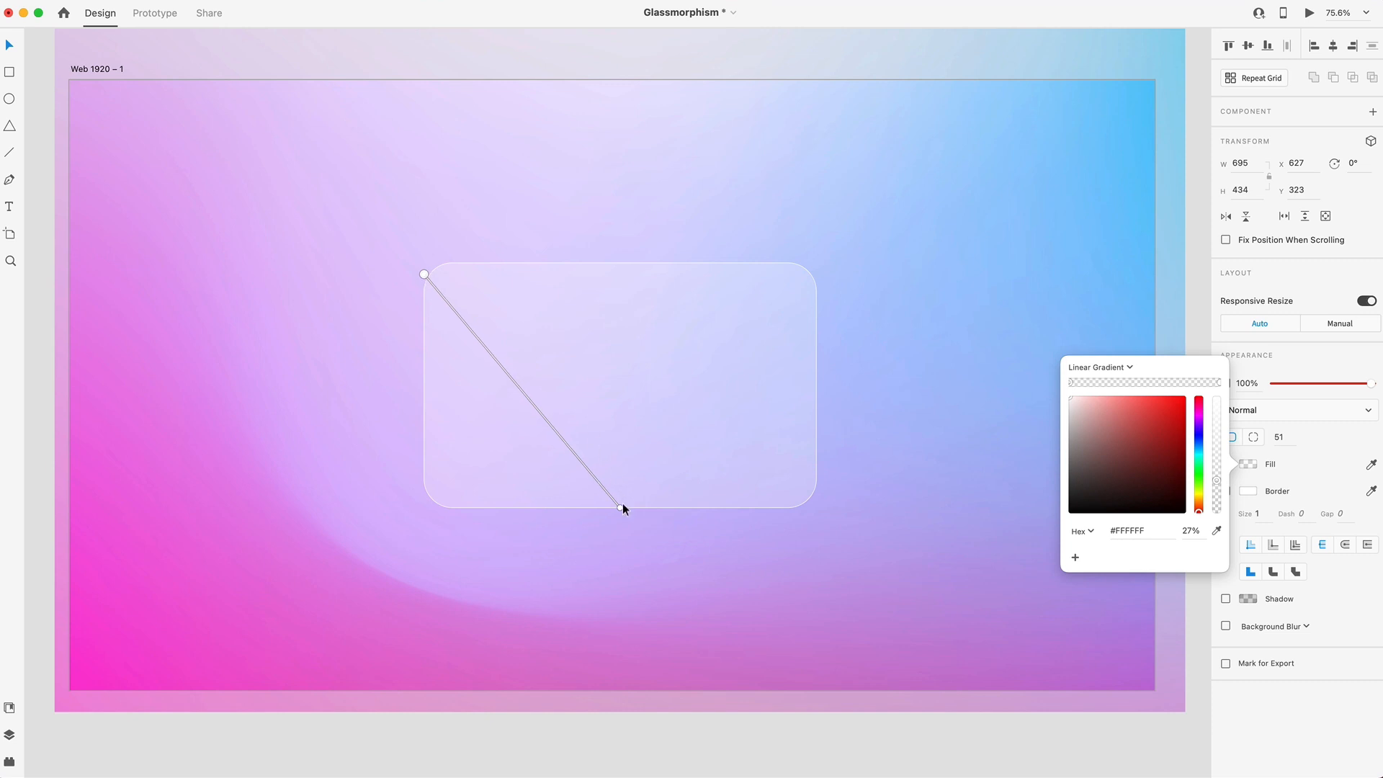
left_click_drag(623, 510, 816, 507)
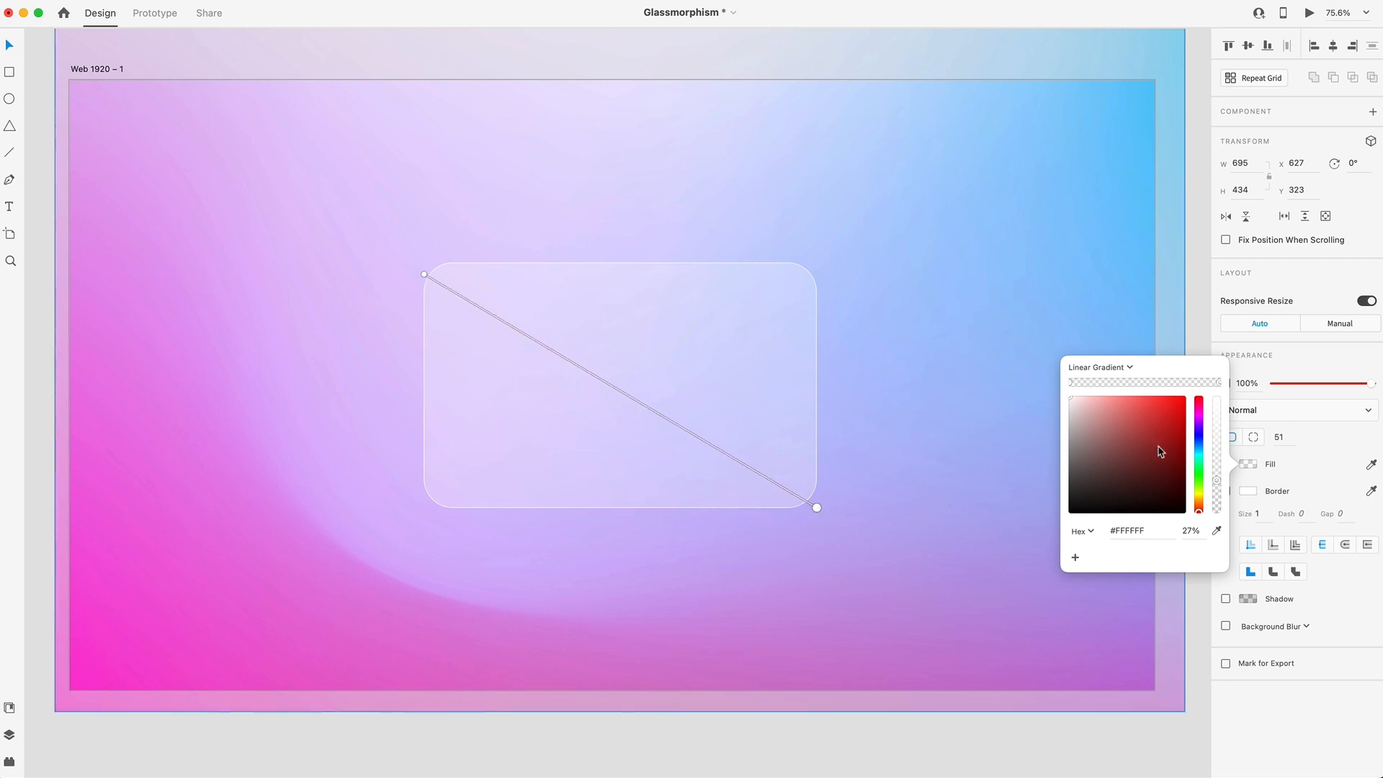
mouse_move(1190, 460)
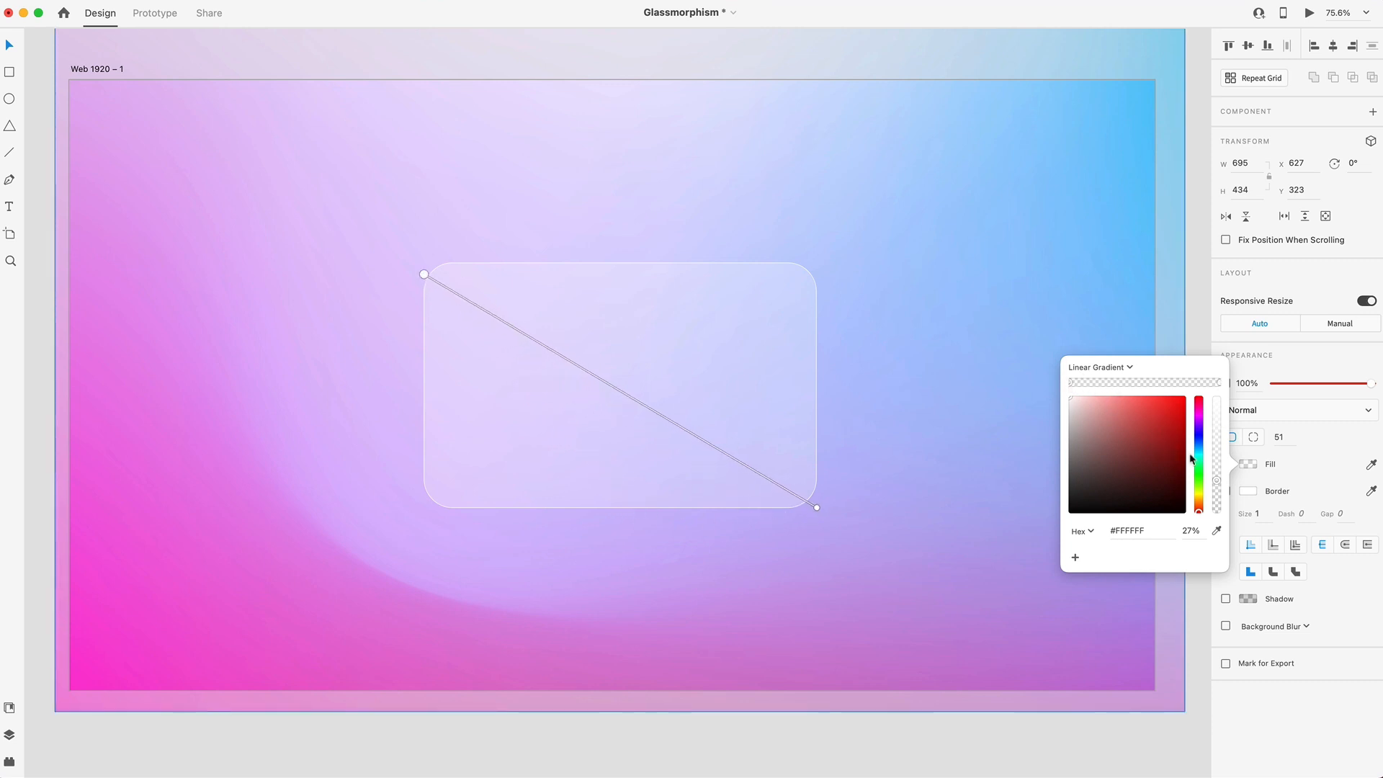
left_click_drag(1216, 459, 1216, 472)
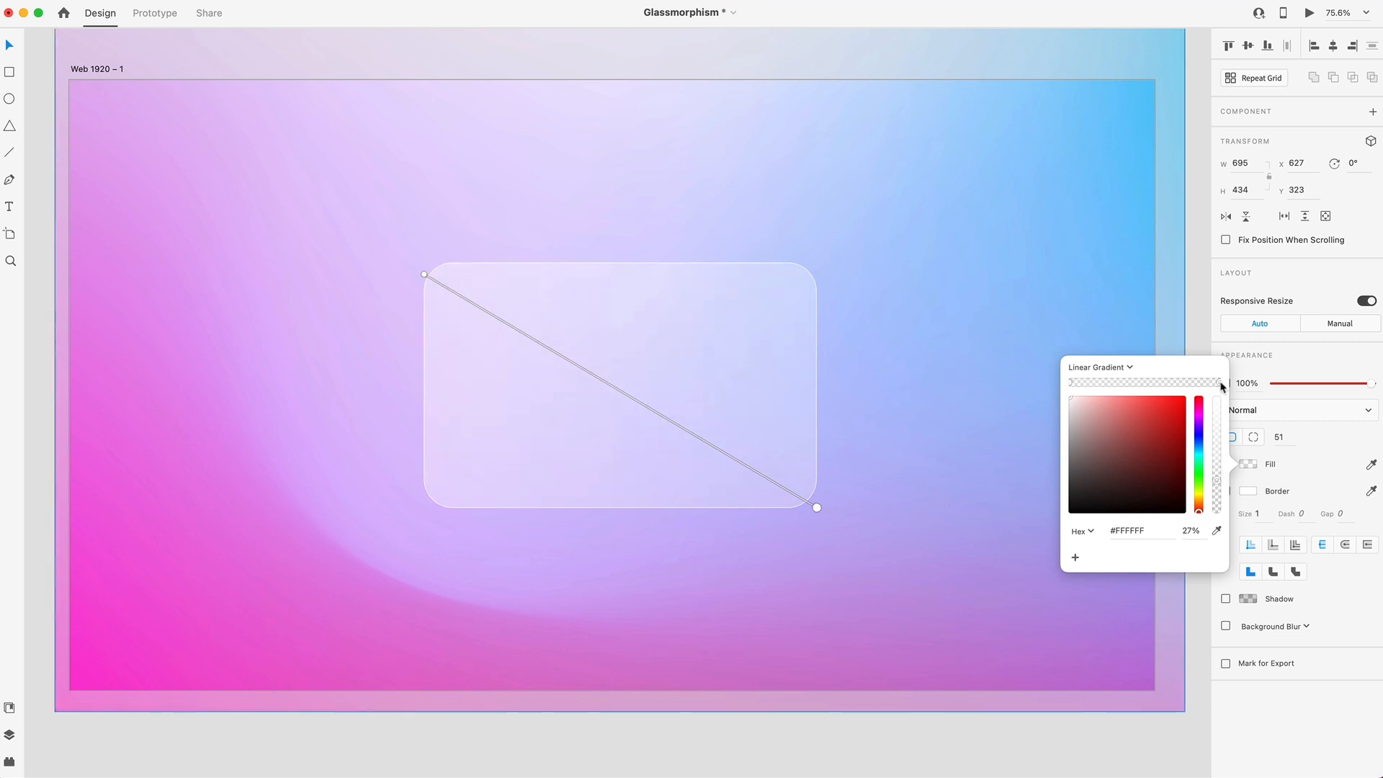
left_click_drag(1217, 386, 1218, 494)
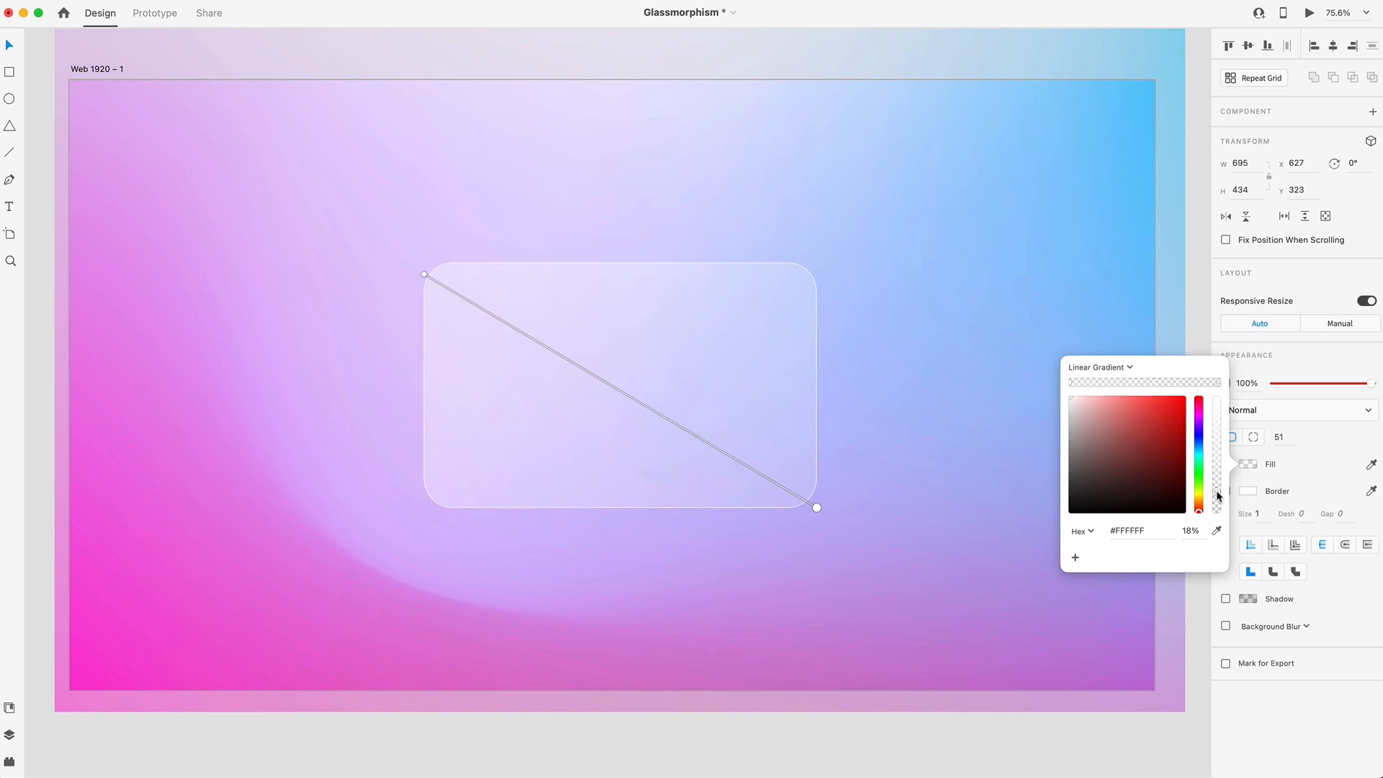
left_click_drag(1217, 496, 1197, 502)
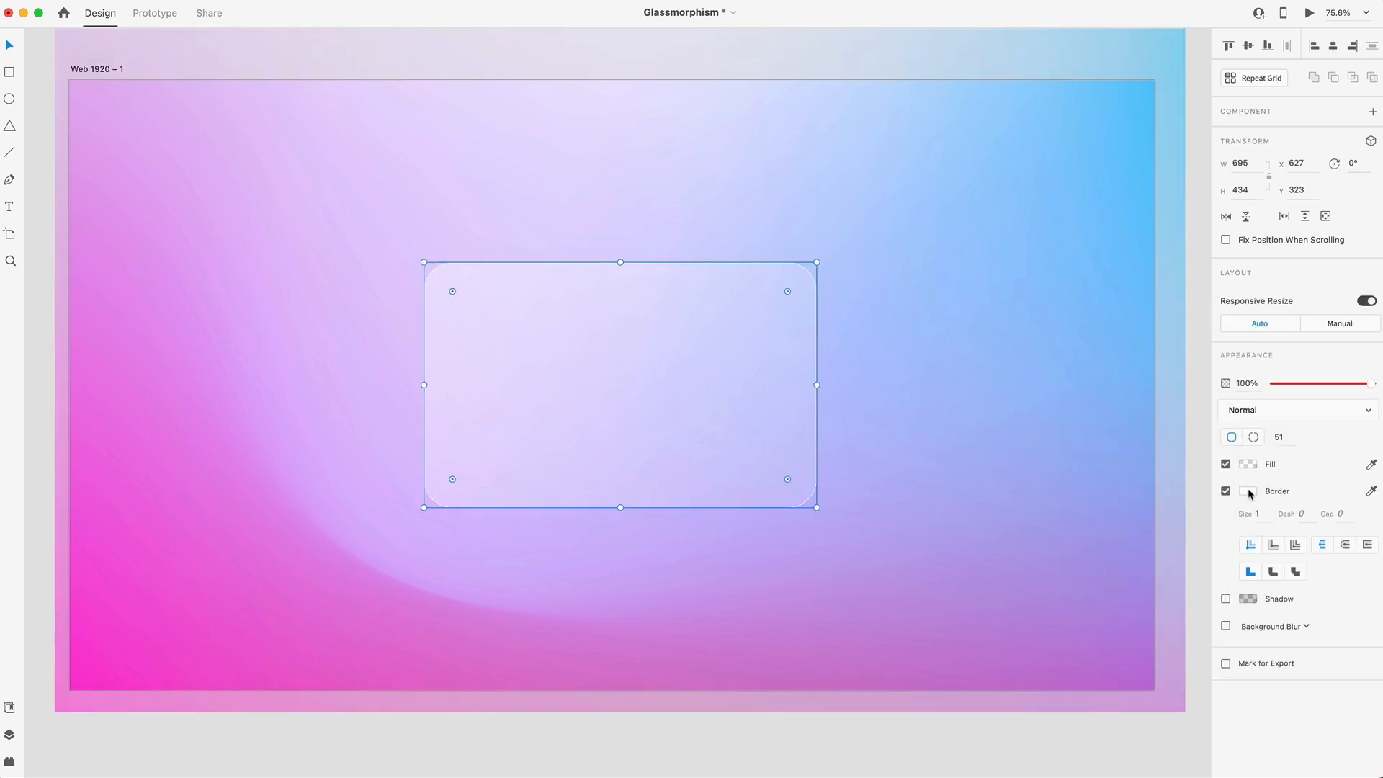
Lower the white border colour's alpha so the card edge is semi-transparent
left_click(1247, 490)
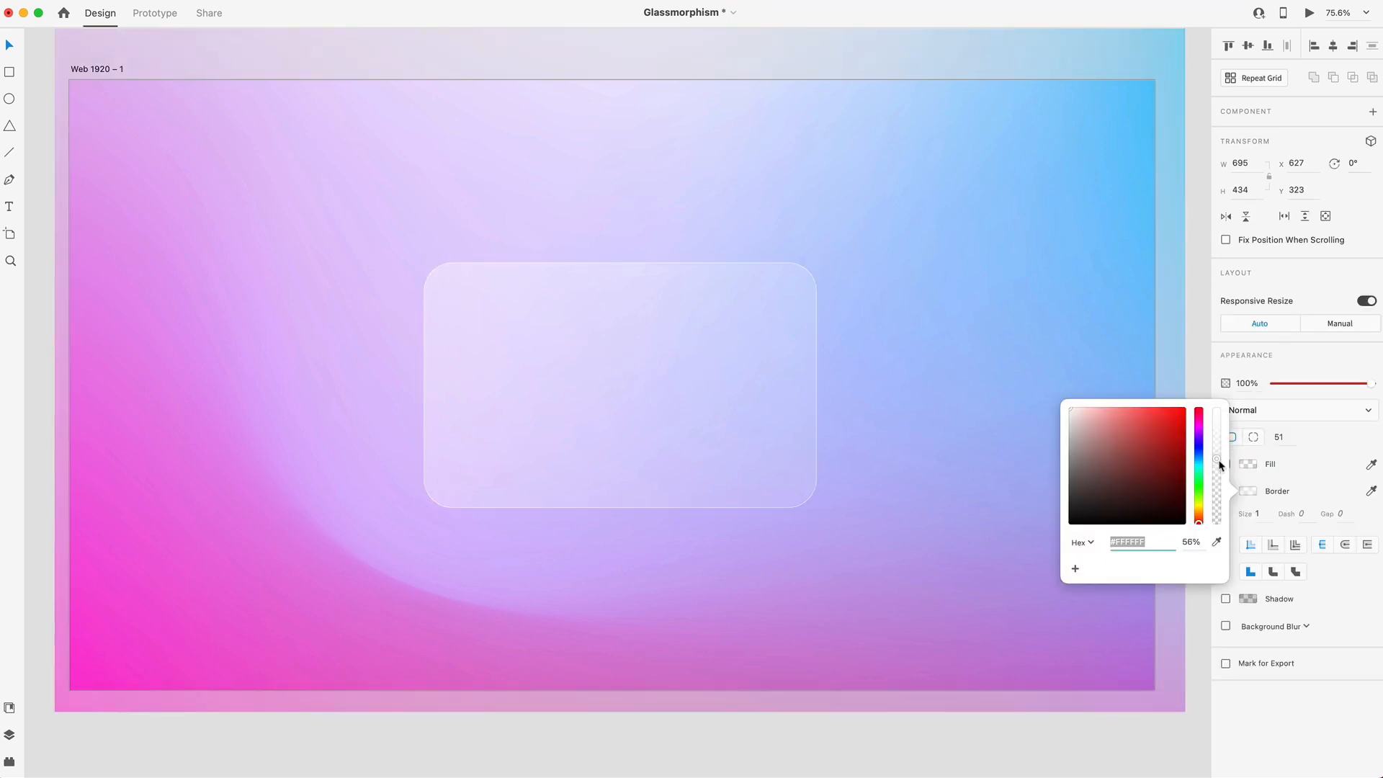
left_click_drag(1219, 464, 1218, 492)
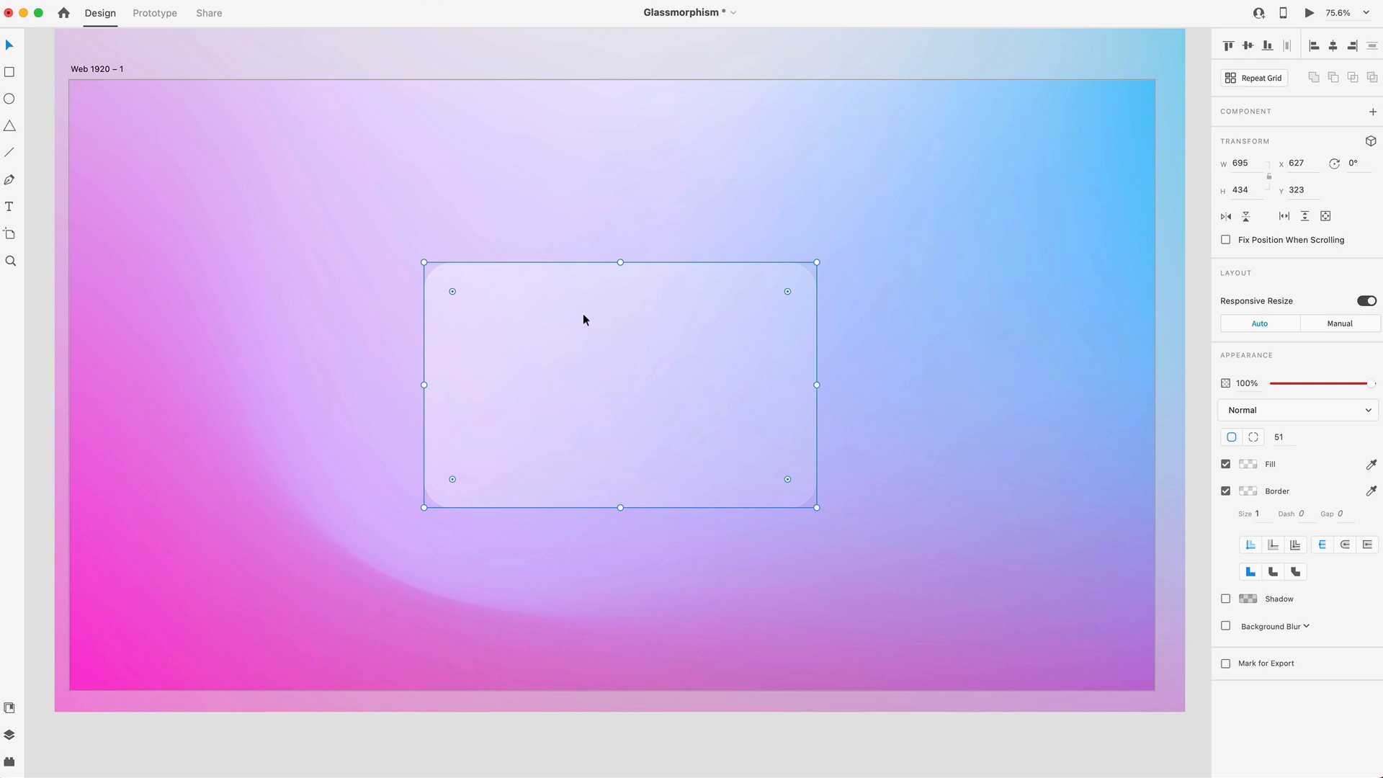
Enable Background Blur with amount 15, brightness 0 and 100% effect opacity
left_click(1225, 625)
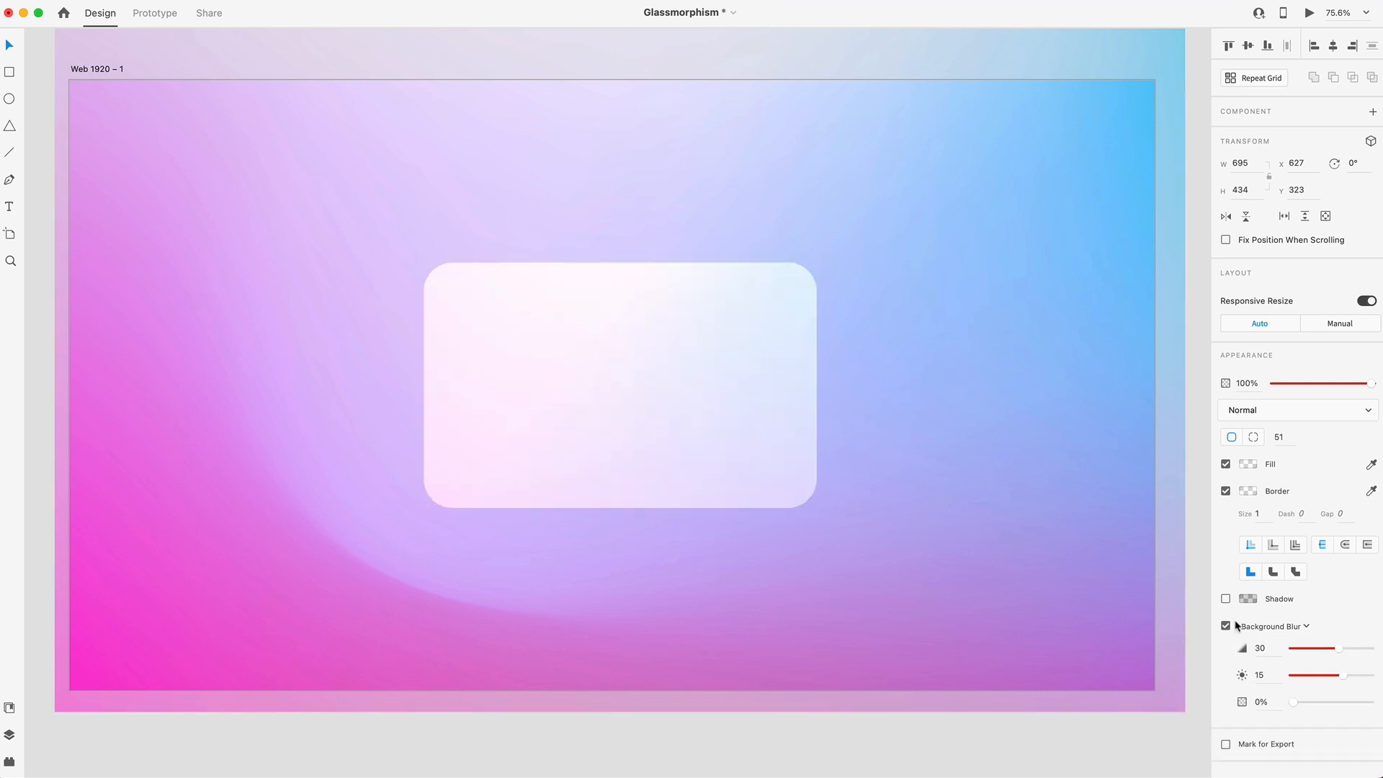
left_click_drag(1349, 675, 1330, 681)
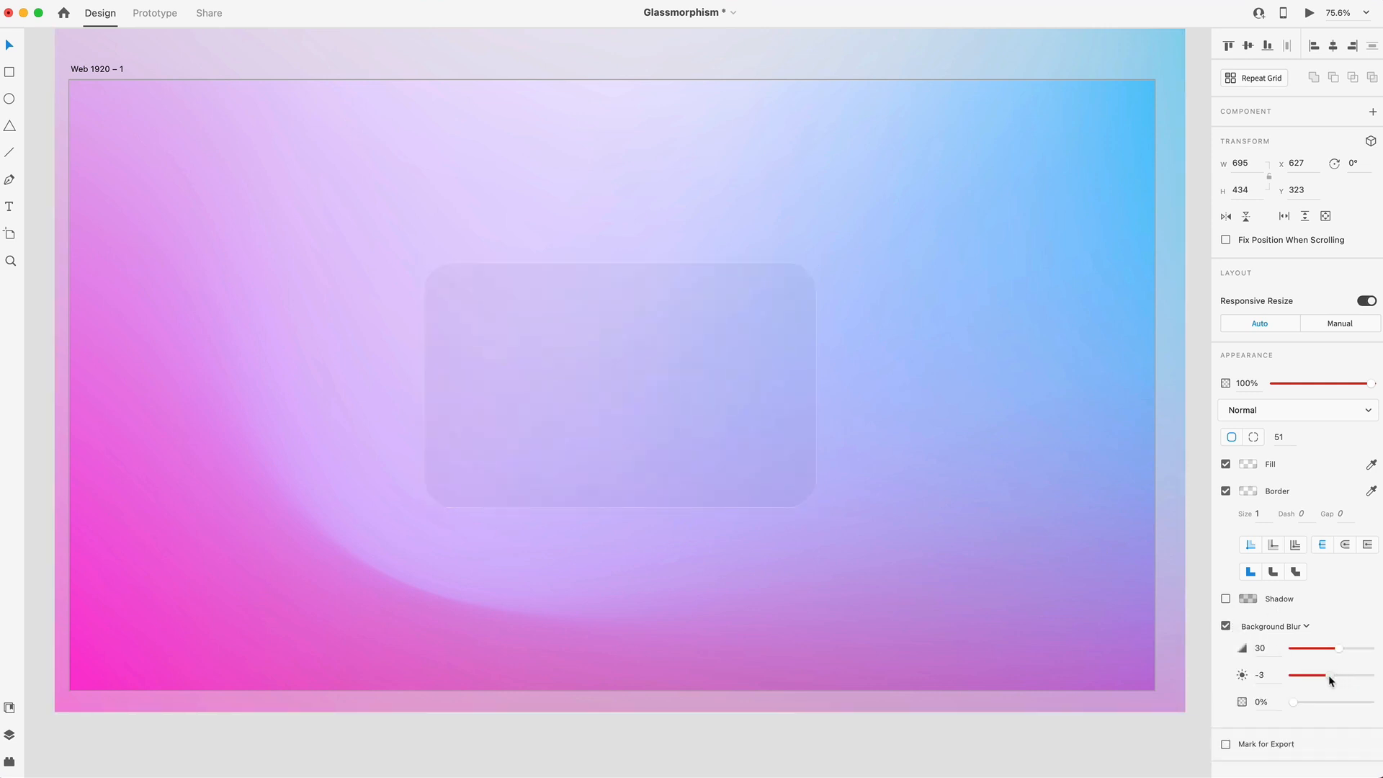
left_click_drag(1304, 674, 1331, 674)
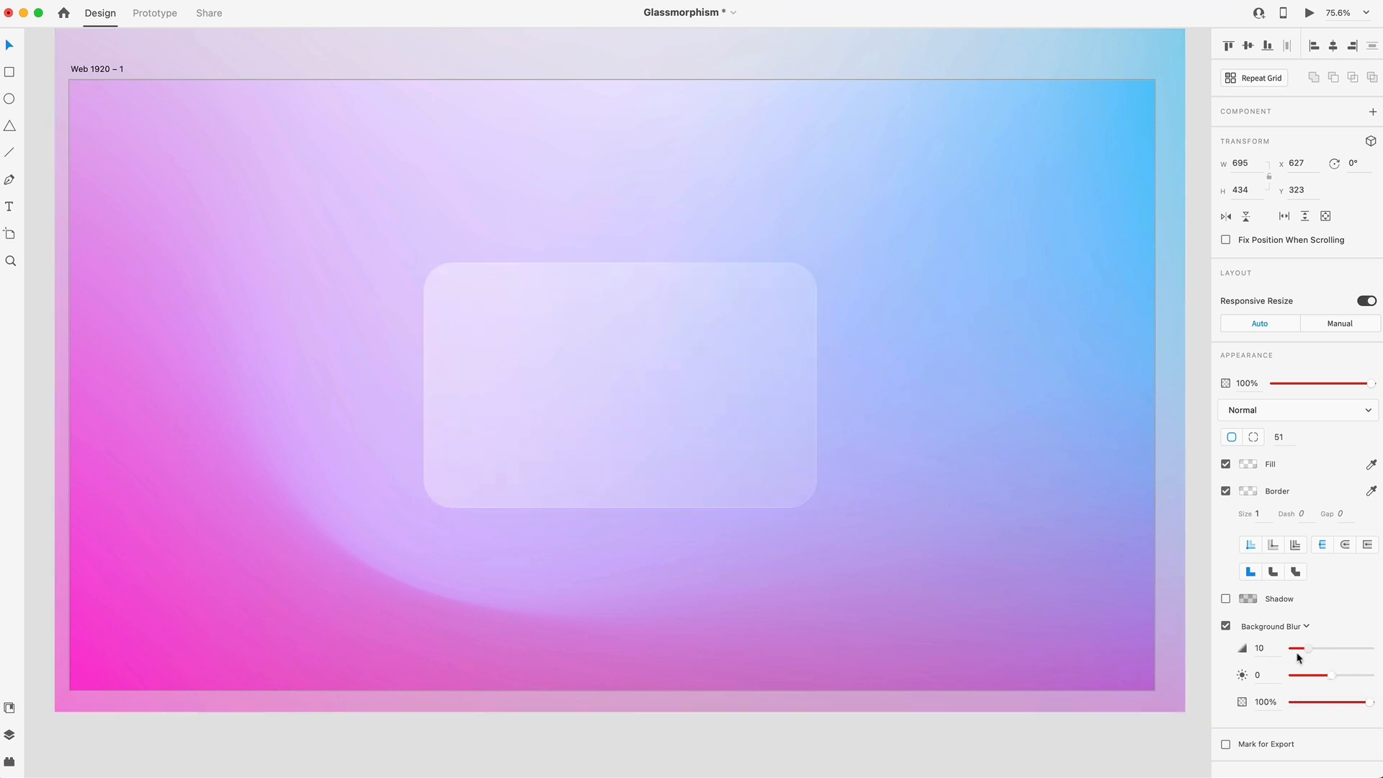
left_click_drag(1295, 648, 1309, 656)
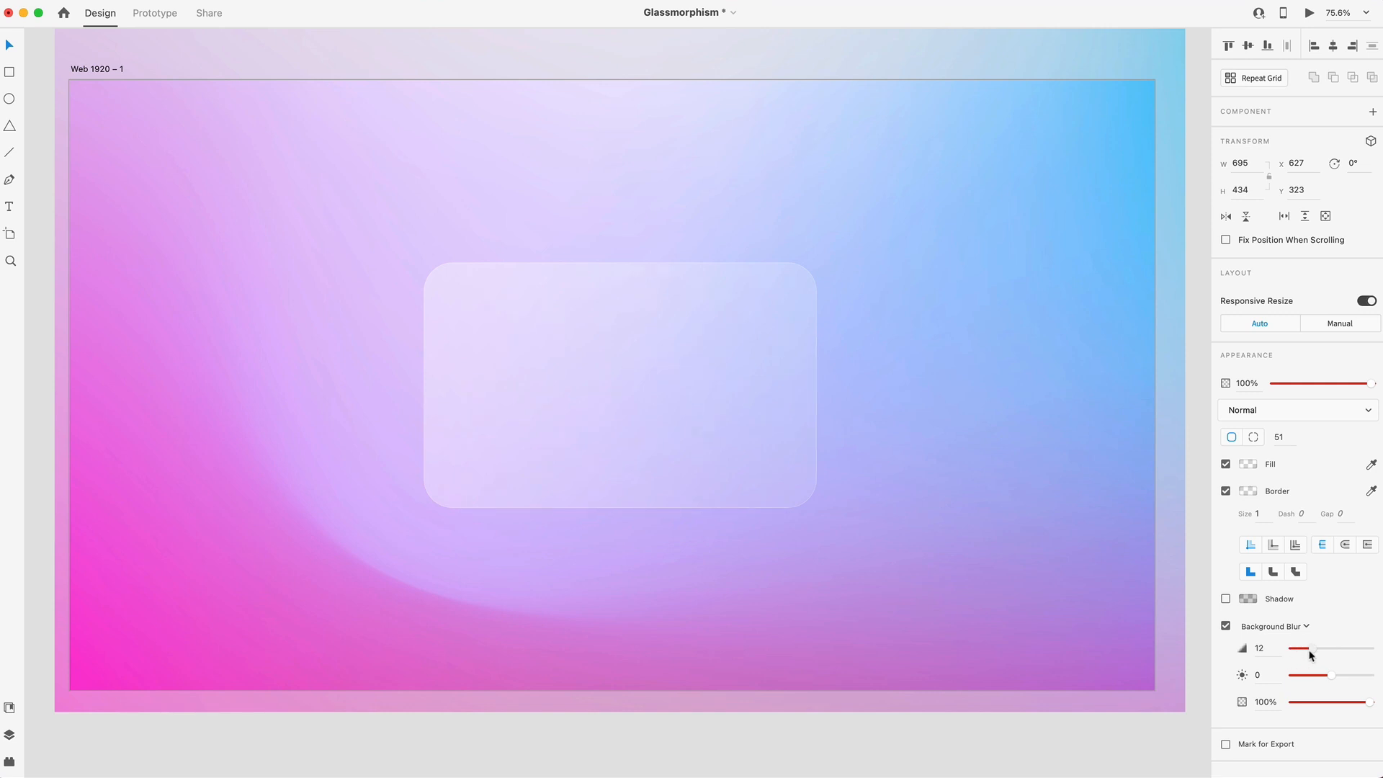
left_click_drag(1308, 648, 1320, 648)
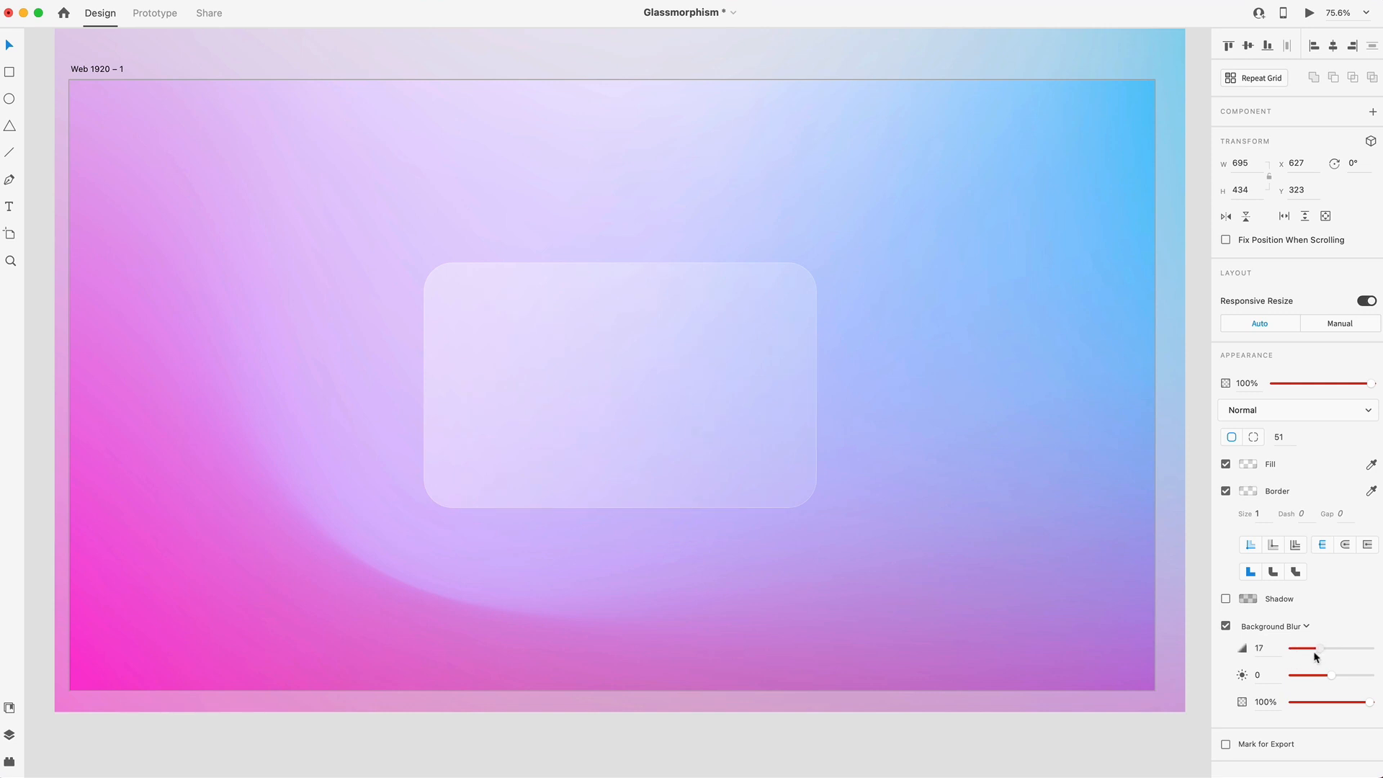
left_click_drag(1321, 648, 1309, 648)
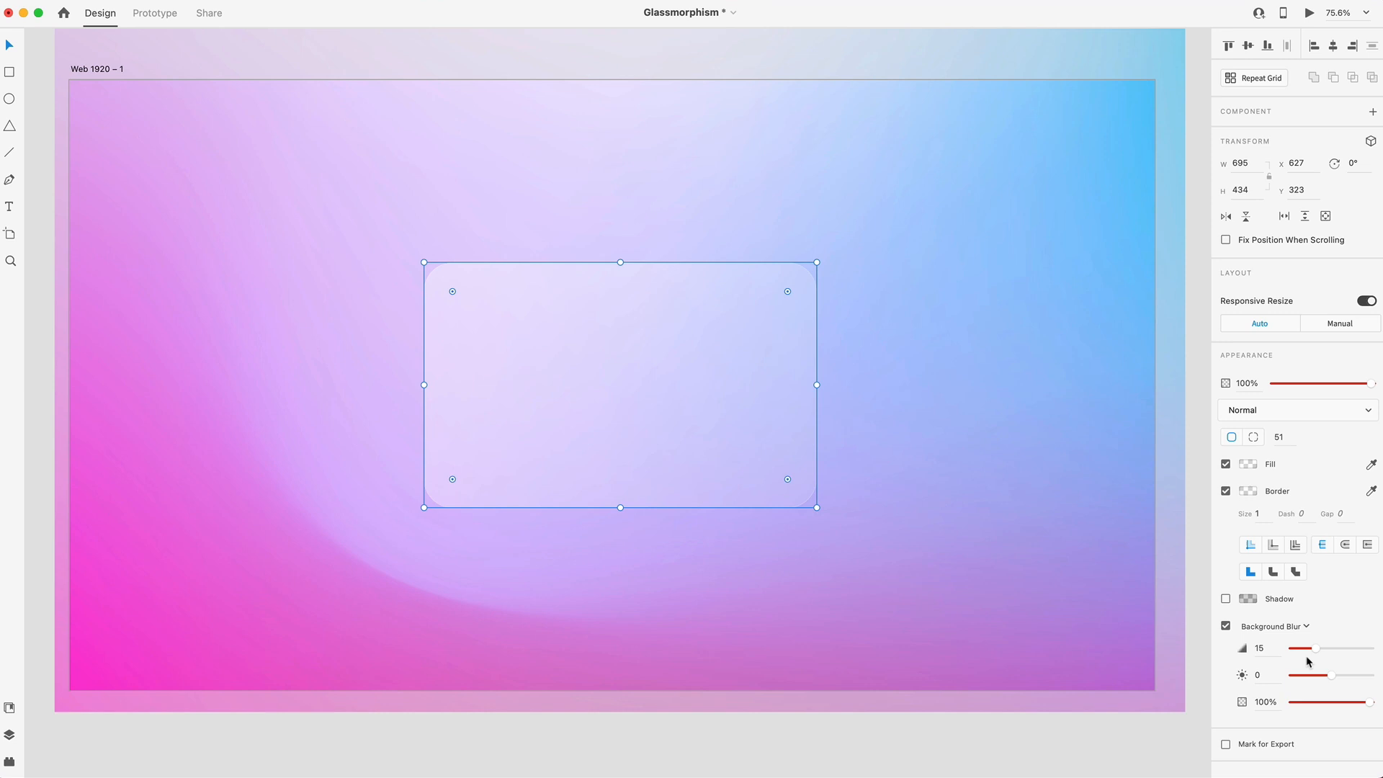
left_click(286, 523)
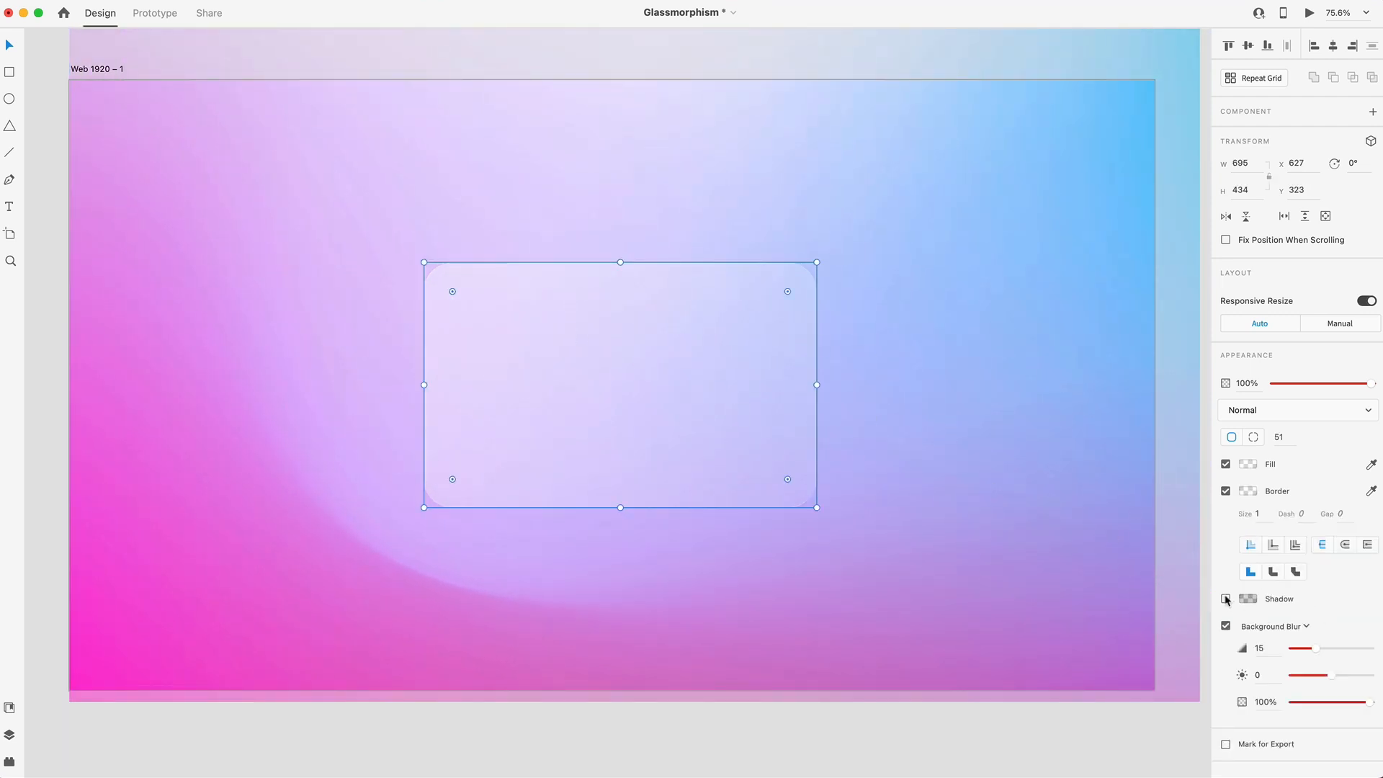
Add a drop shadow at X 15, Y 15, blur 50 with nearly transparent colour
left_click(1225, 598)
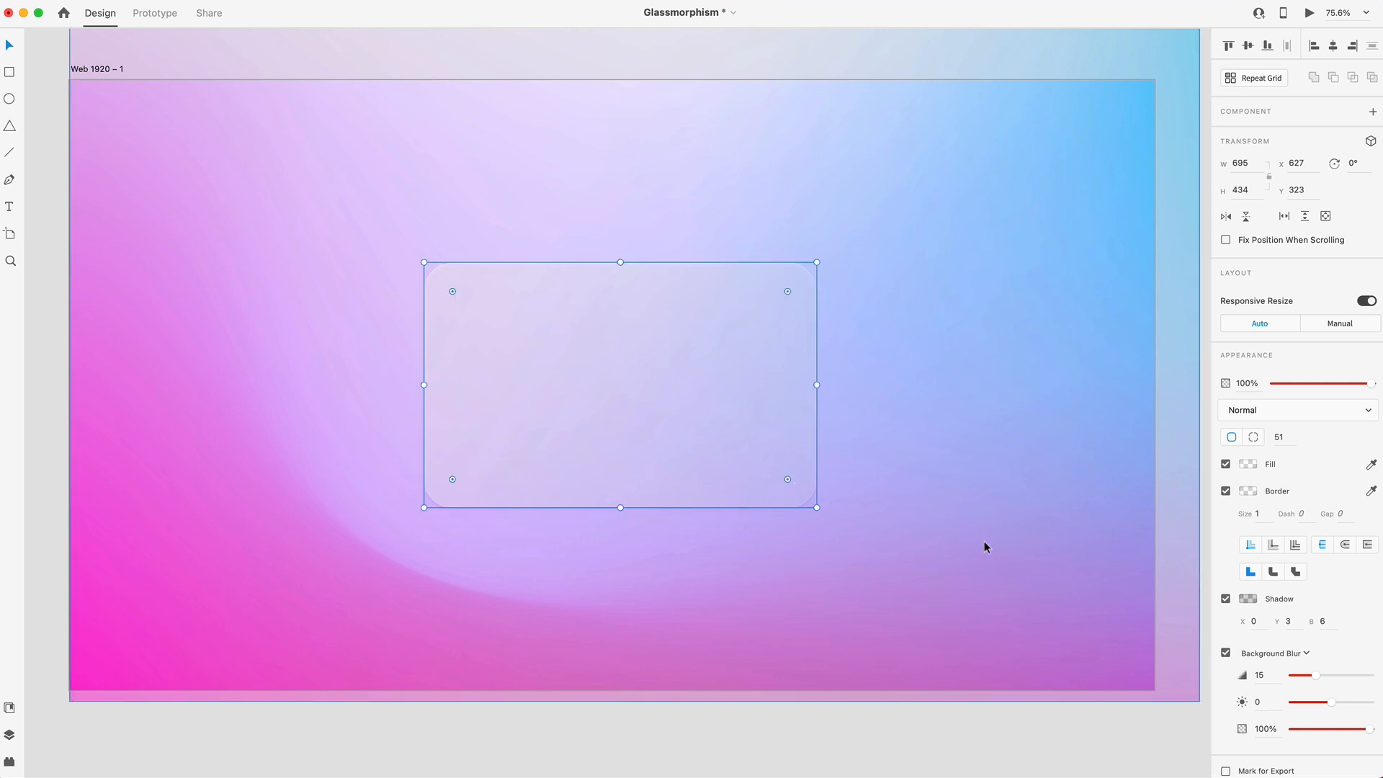
type("15")
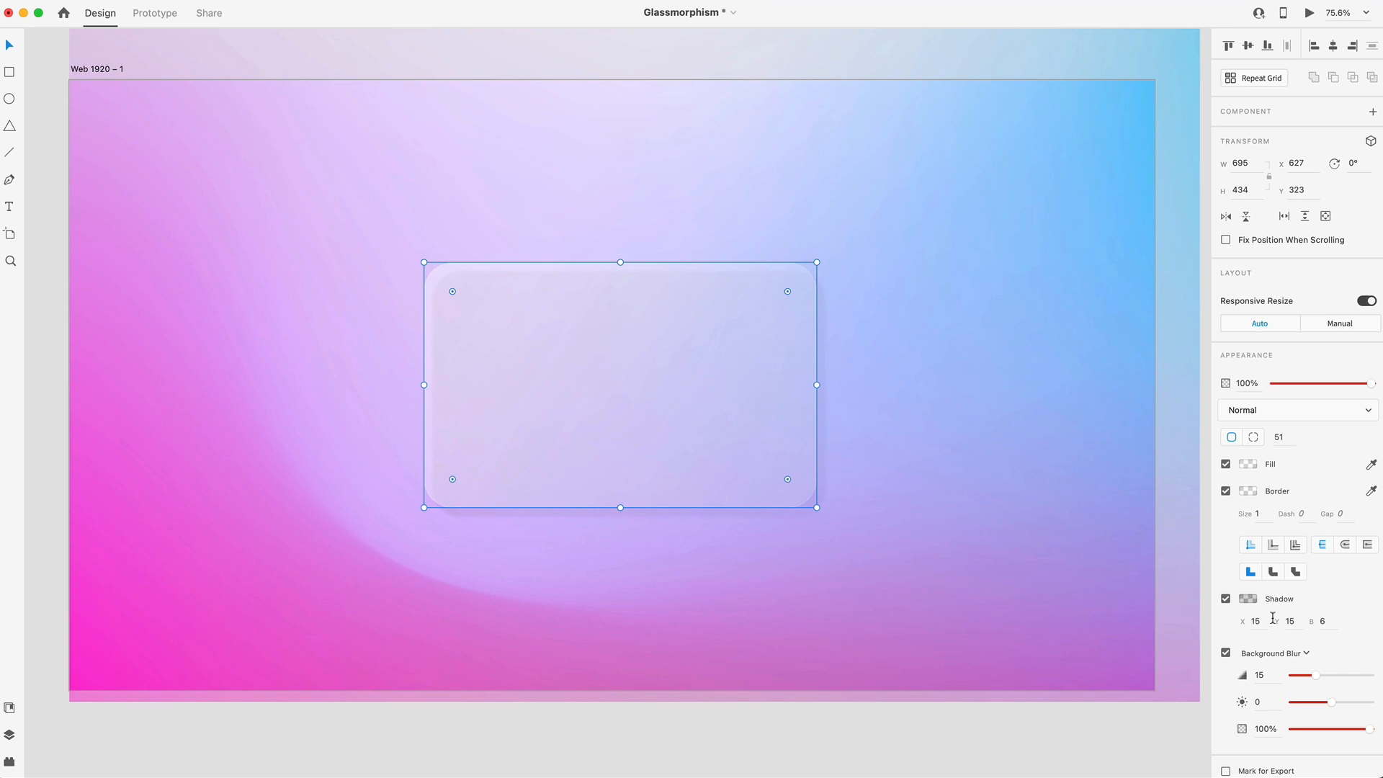
mouse_move(770, 341)
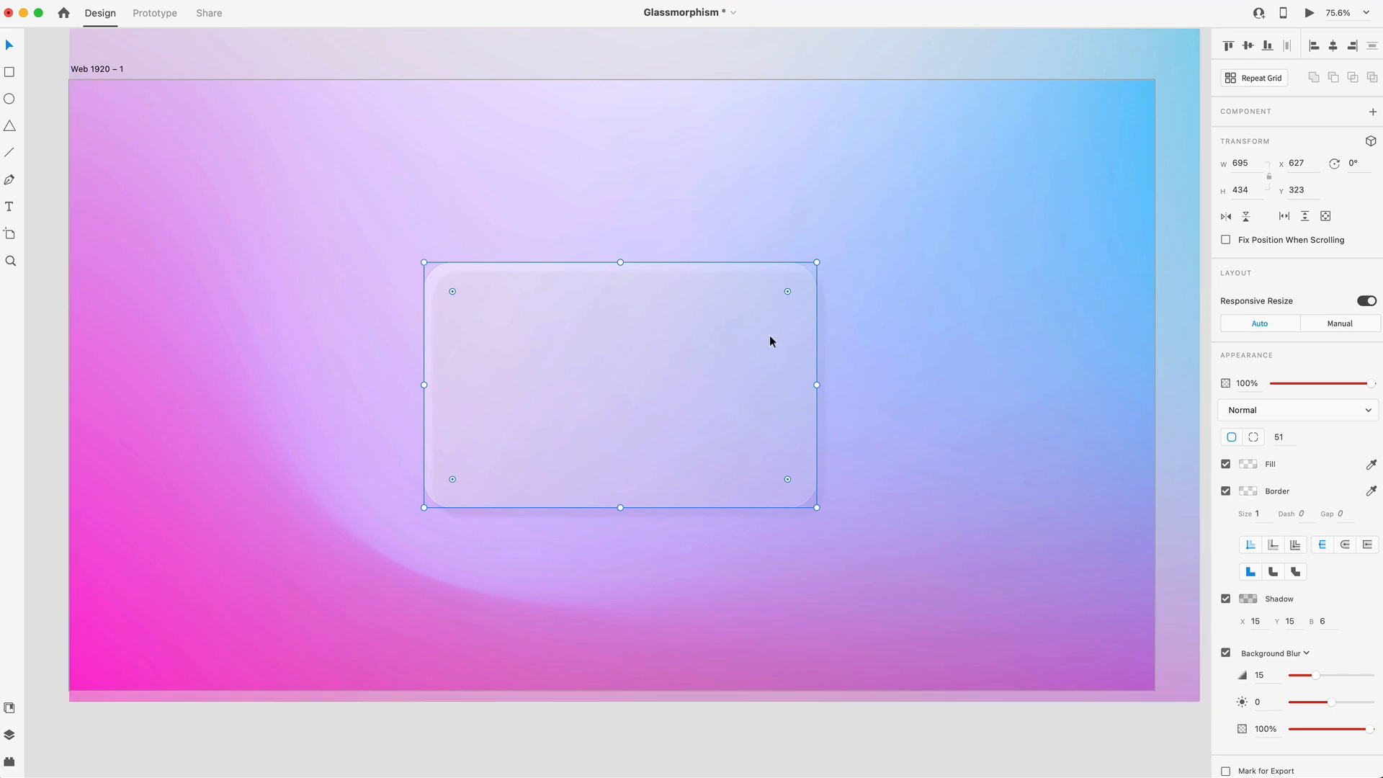
left_click(1324, 621)
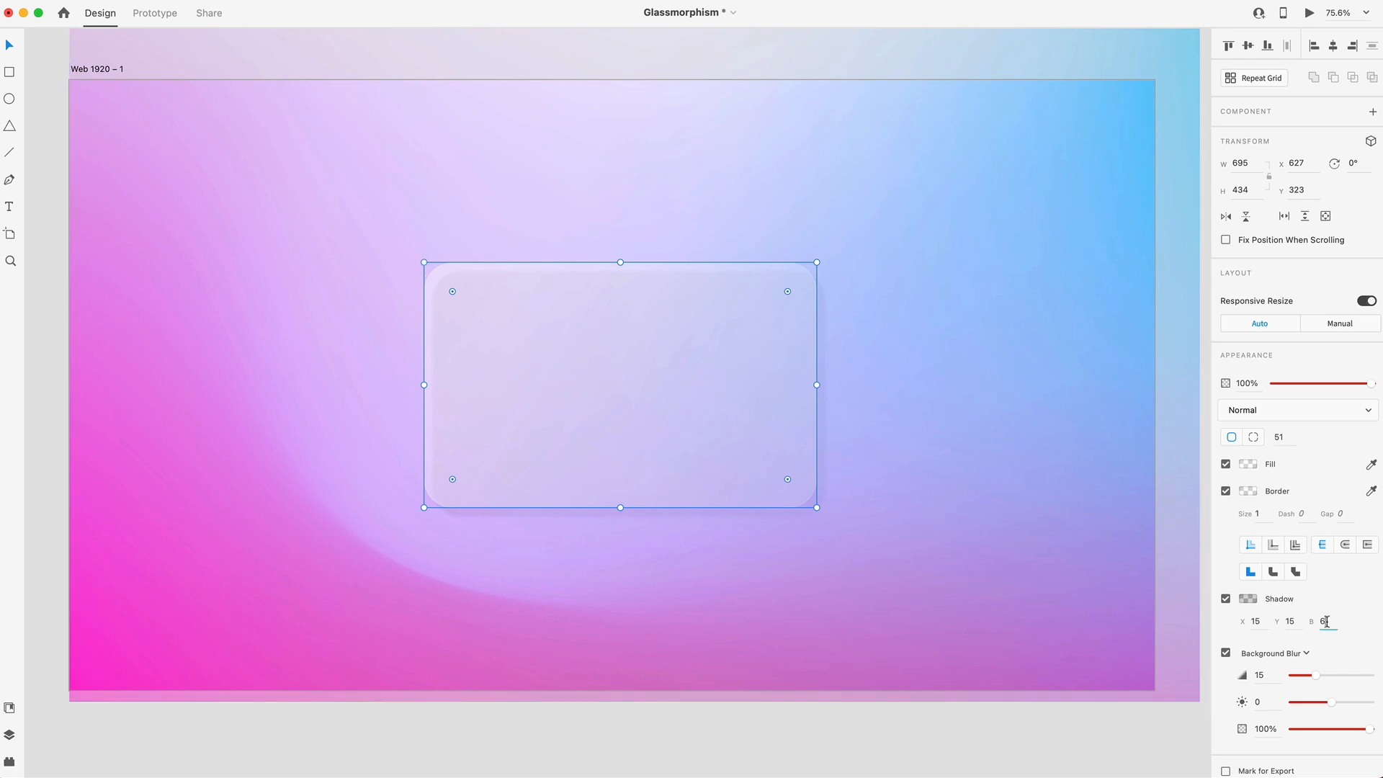
type("50")
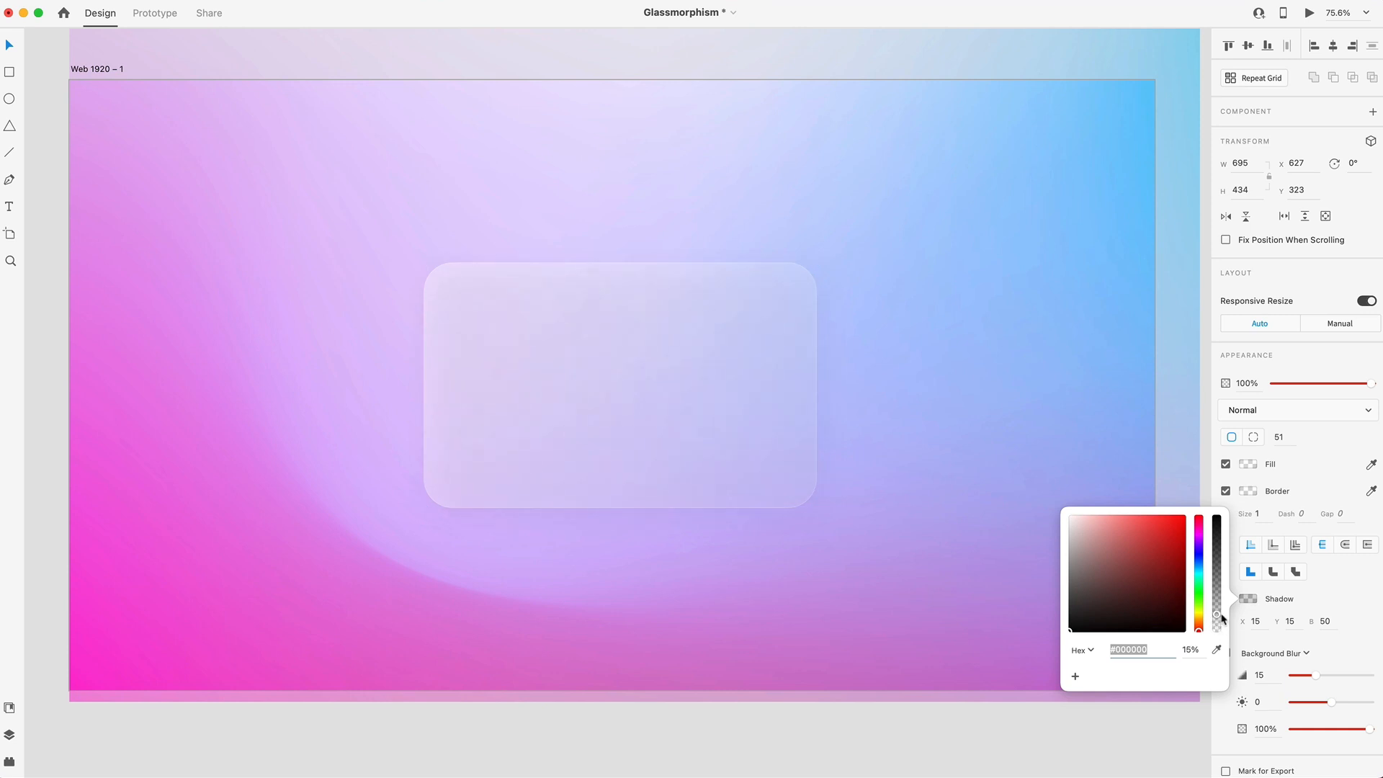
left_click_drag(1216, 617, 1216, 626)
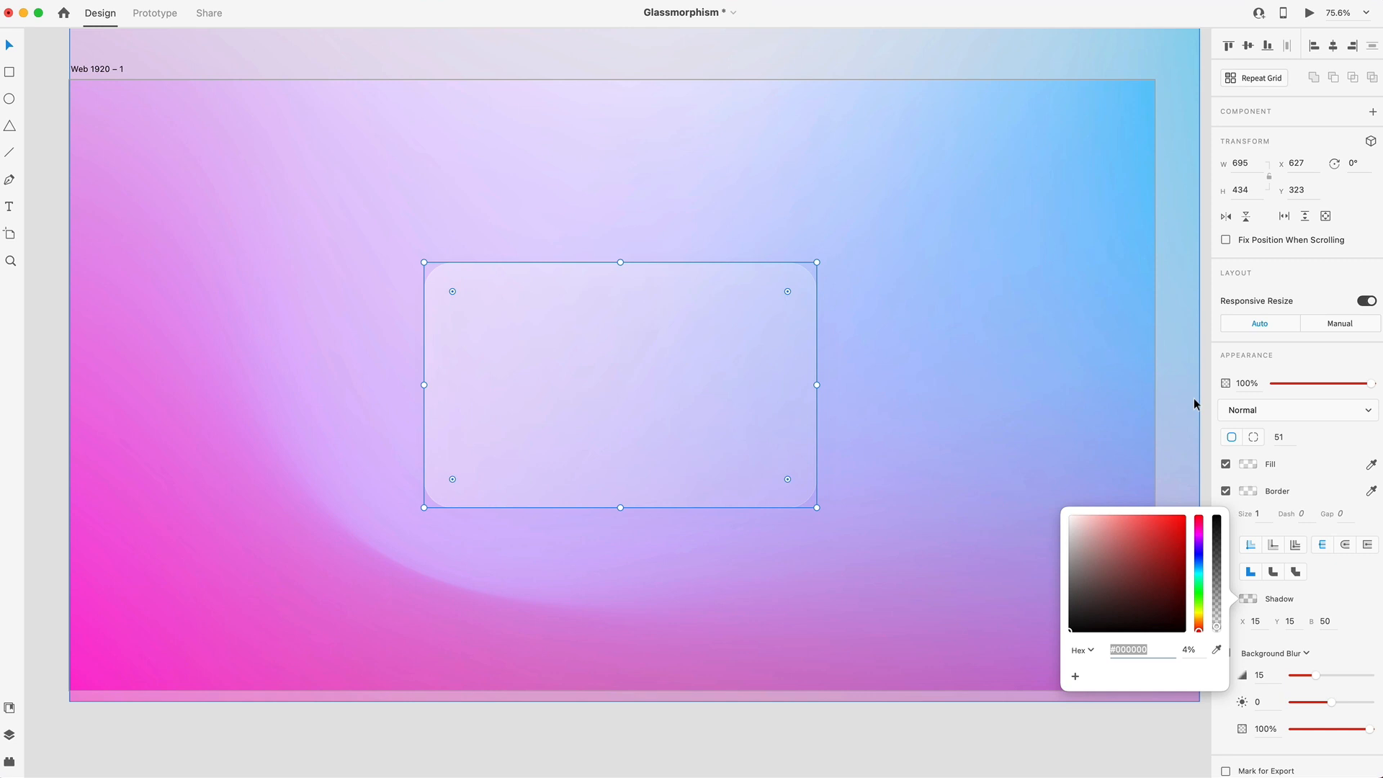
left_click(930, 674)
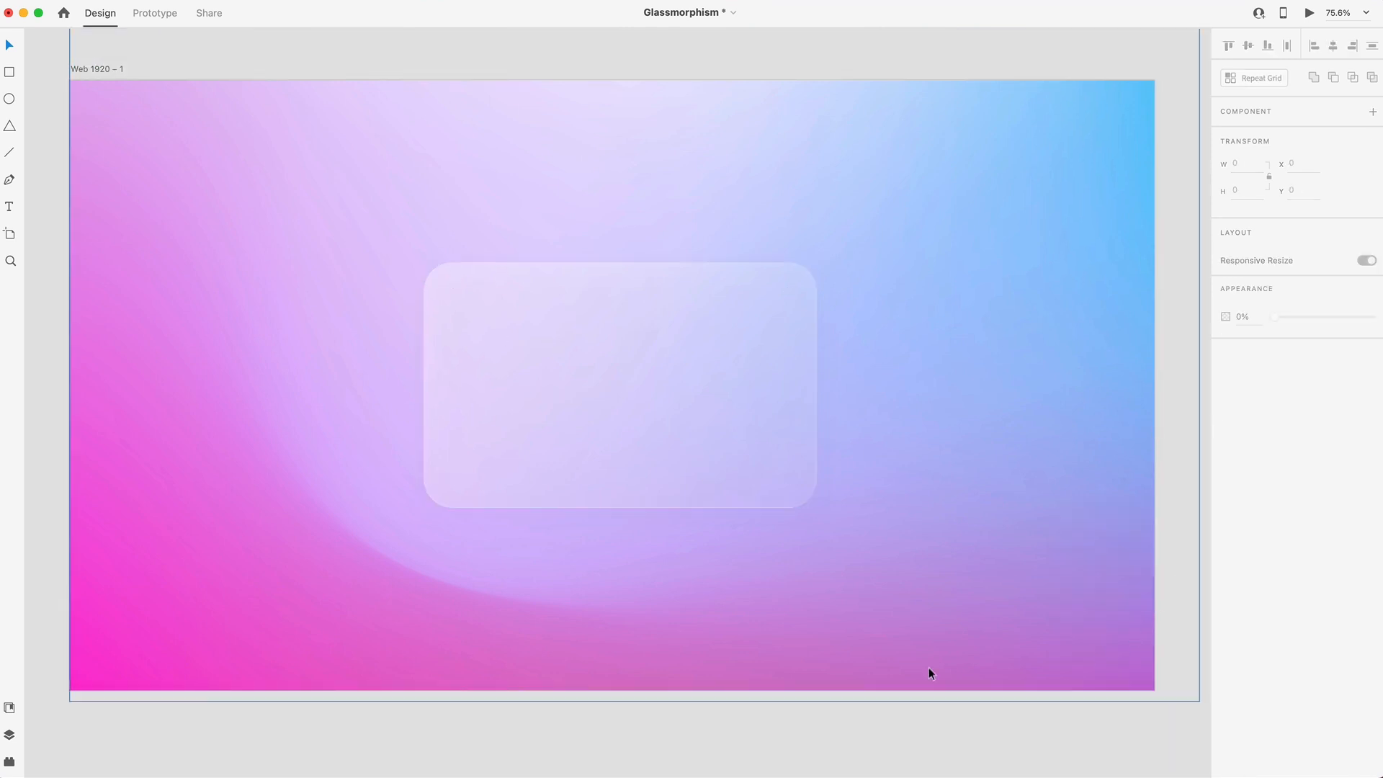
mouse_move(985, 750)
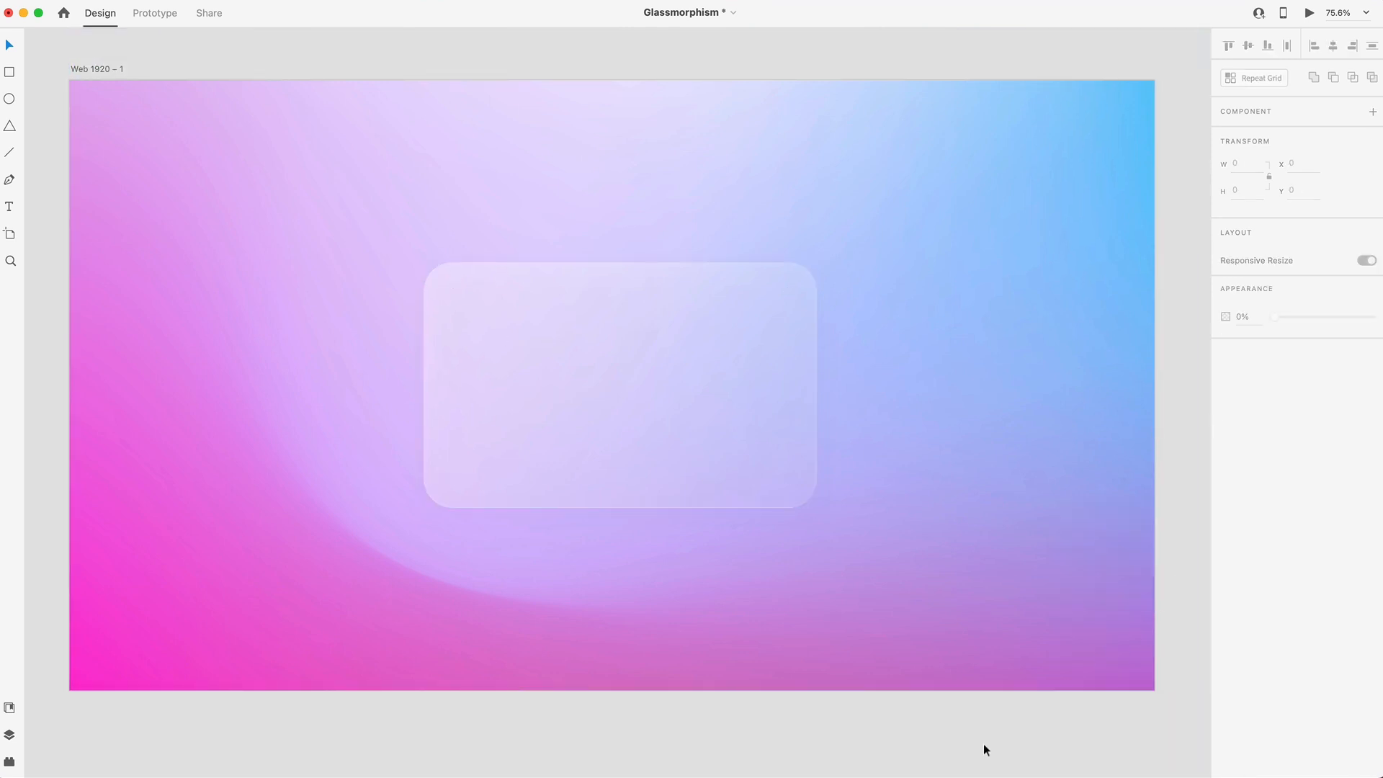